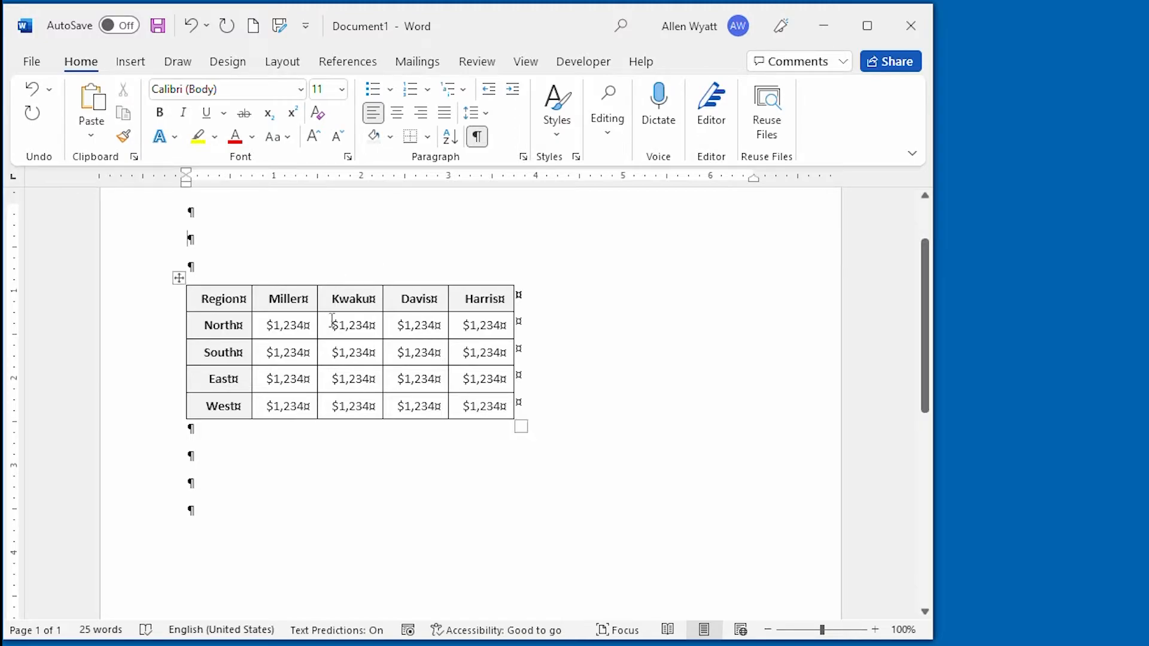
pyautogui.moveTo(249, 406)
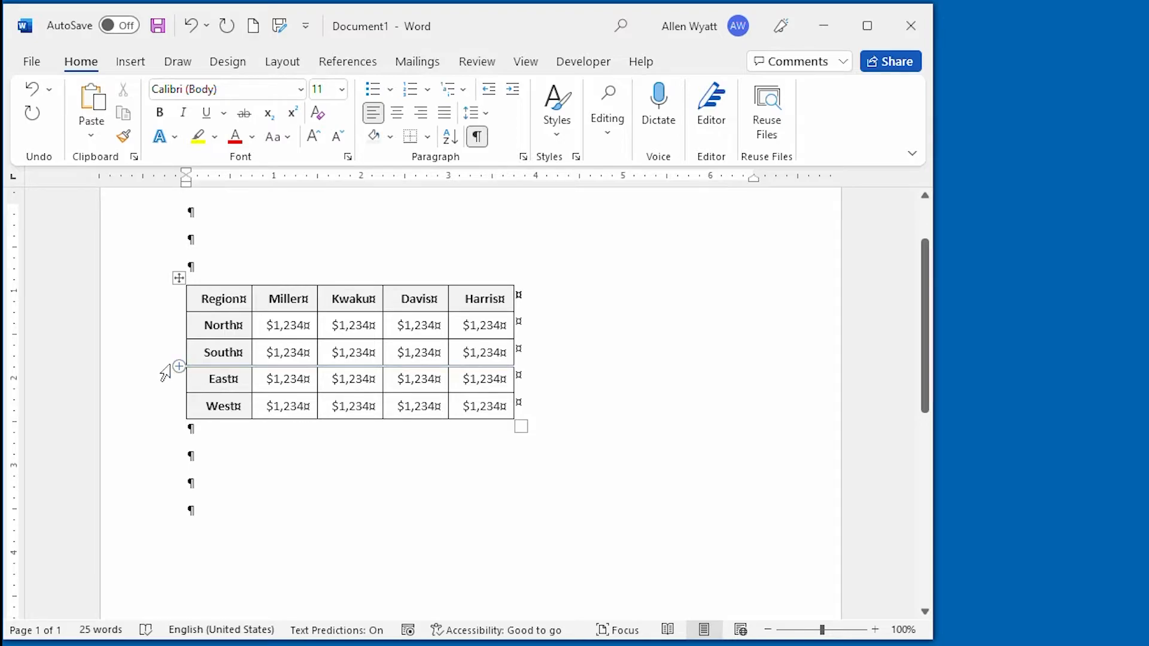
pyautogui.moveTo(138, 358)
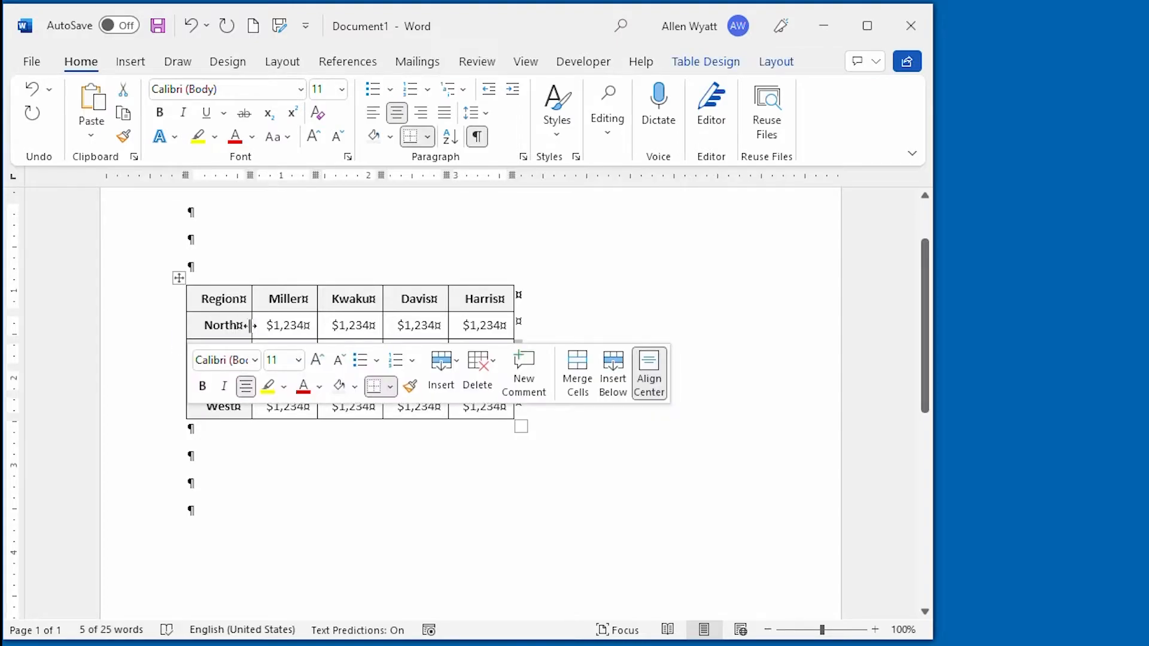
pyautogui.moveTo(690, 321)
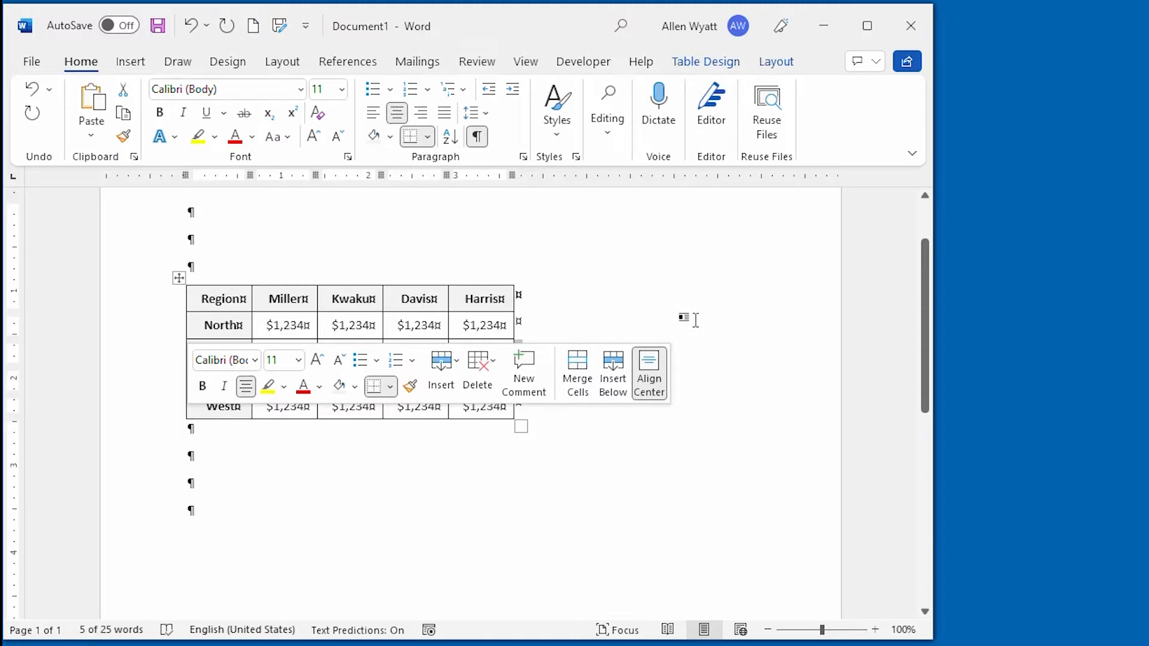
pyautogui.moveTo(572, 321)
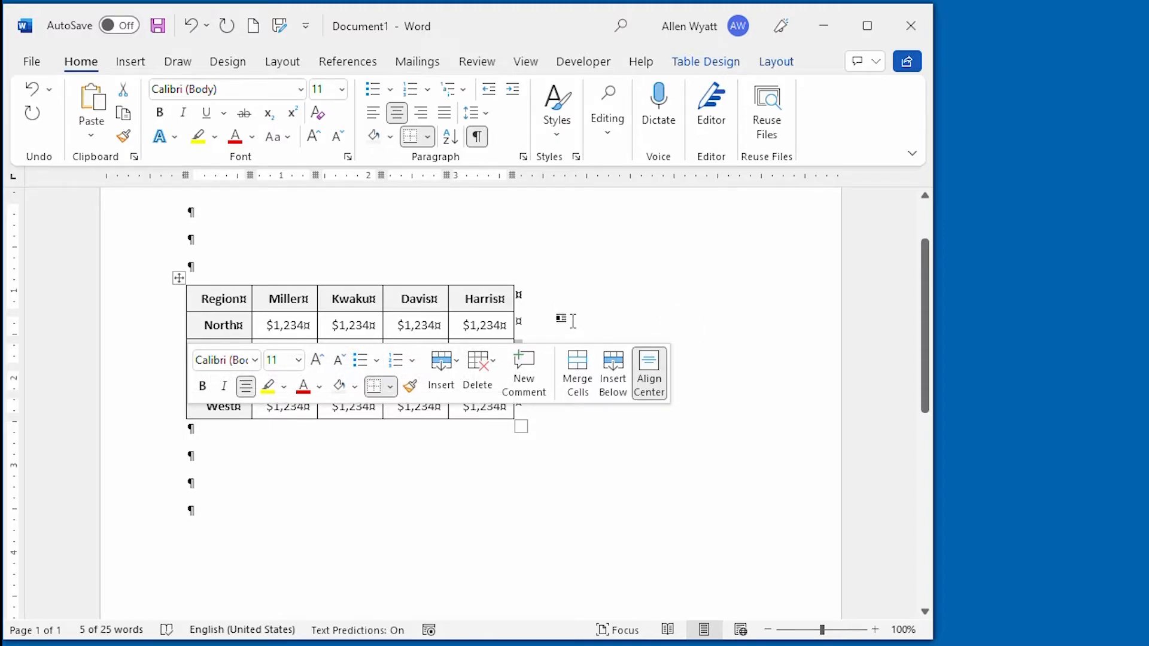
pyautogui.moveTo(665, 321)
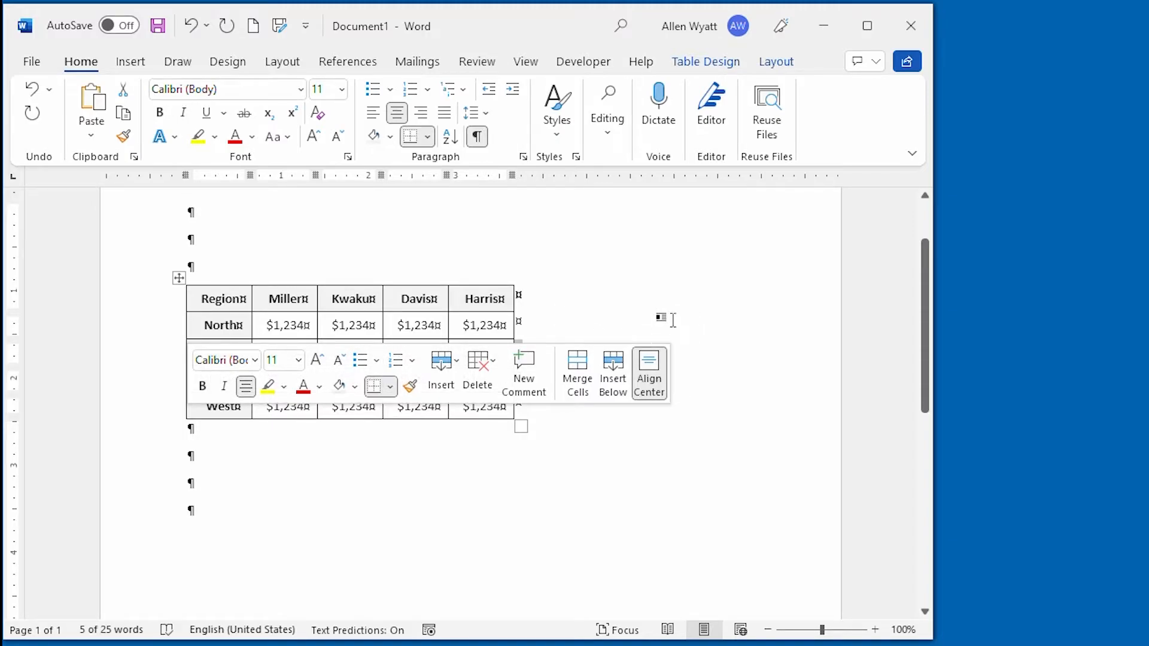
# Select the entire South row of the region table.
pyautogui.click(774, 309)
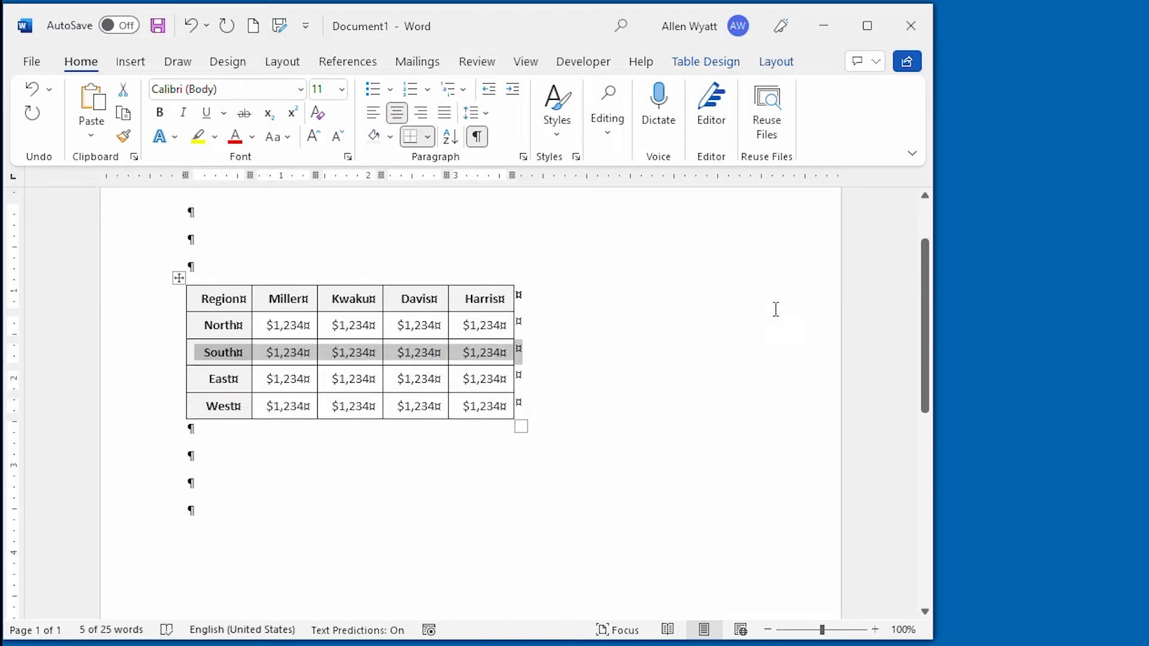
pyautogui.moveTo(684, 314)
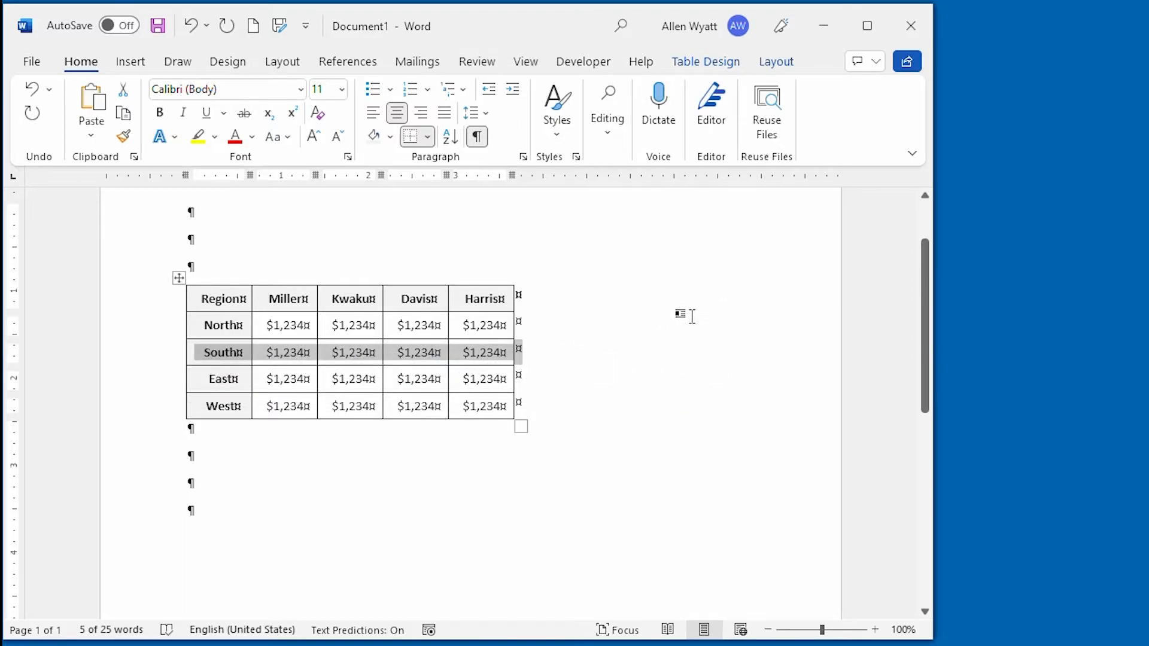
pyautogui.moveTo(740, 308)
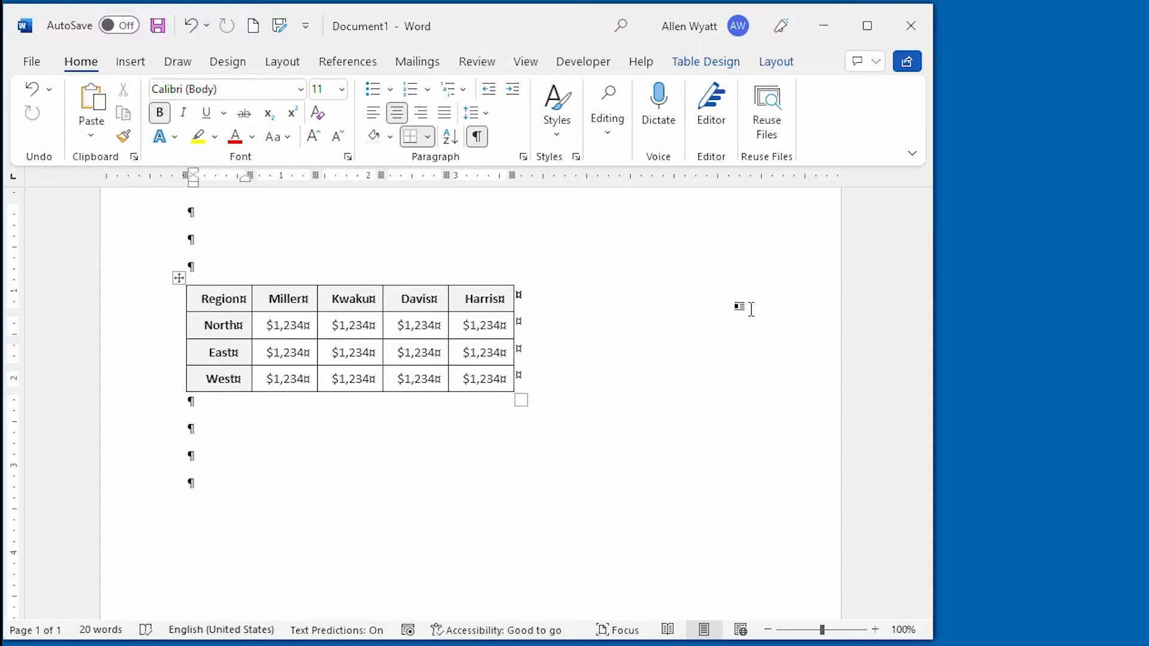
# Move the South row above North so it becomes the first data row.
pyautogui.click(205, 325)
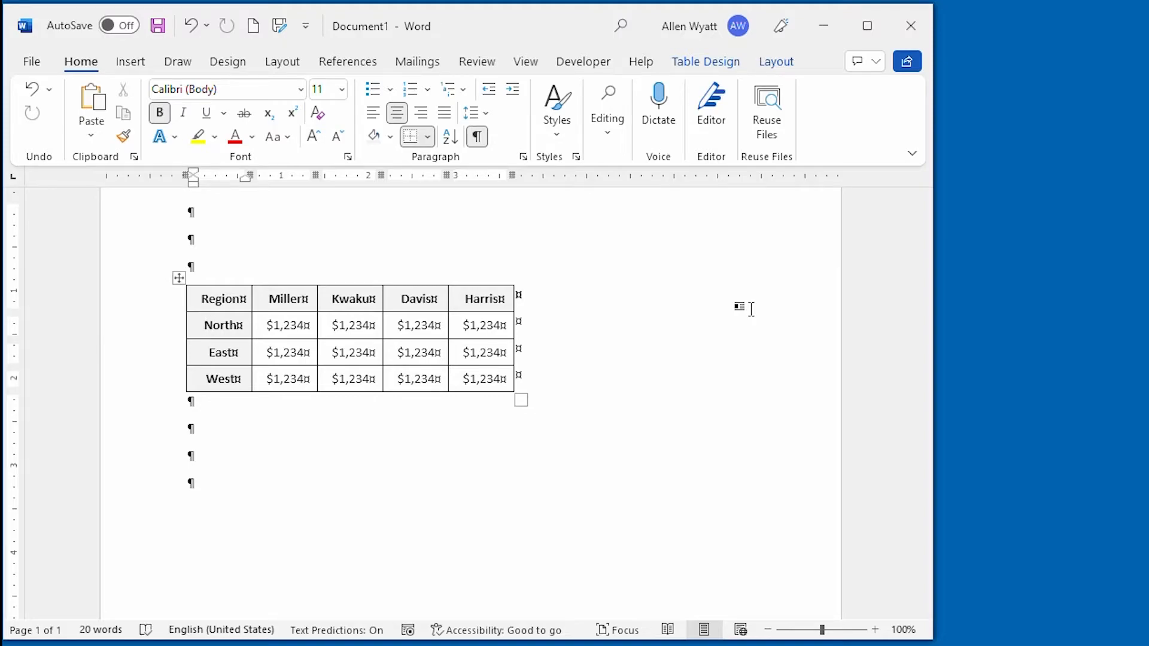
pyautogui.click(213, 325)
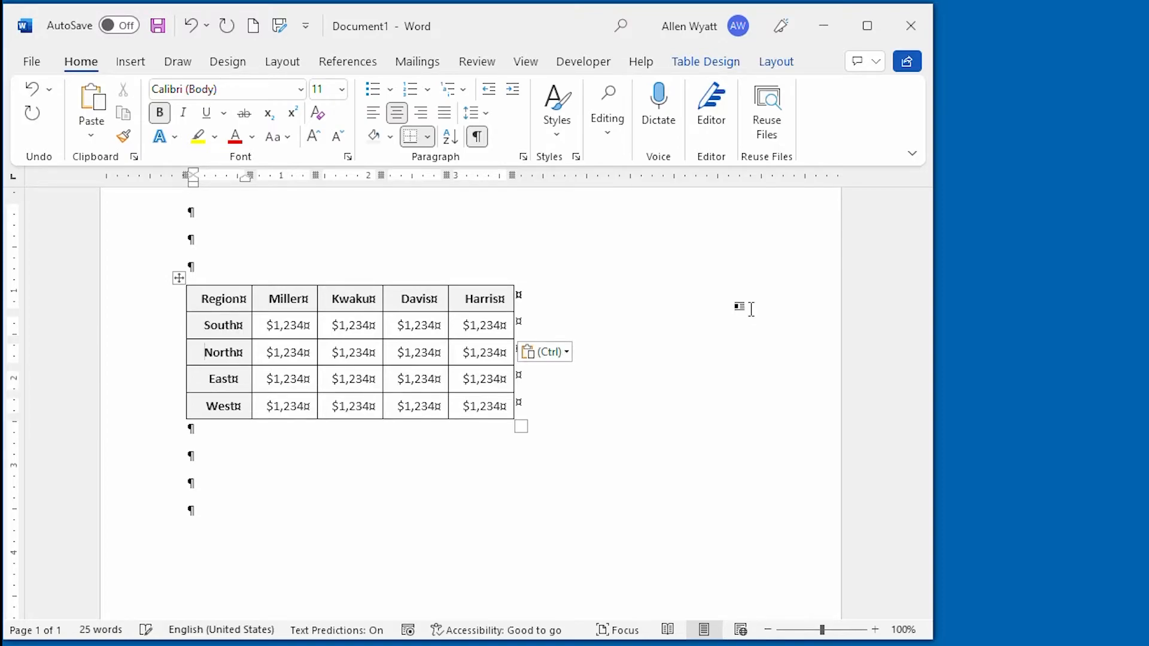
pyautogui.click(209, 352)
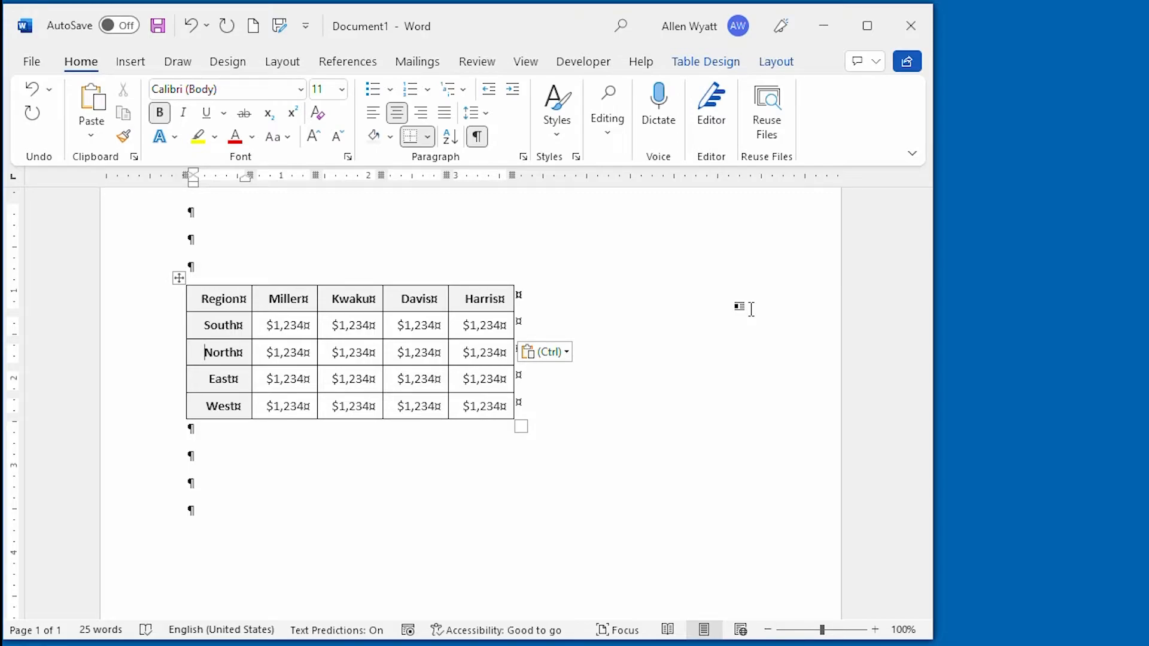
pyautogui.moveTo(449, 279)
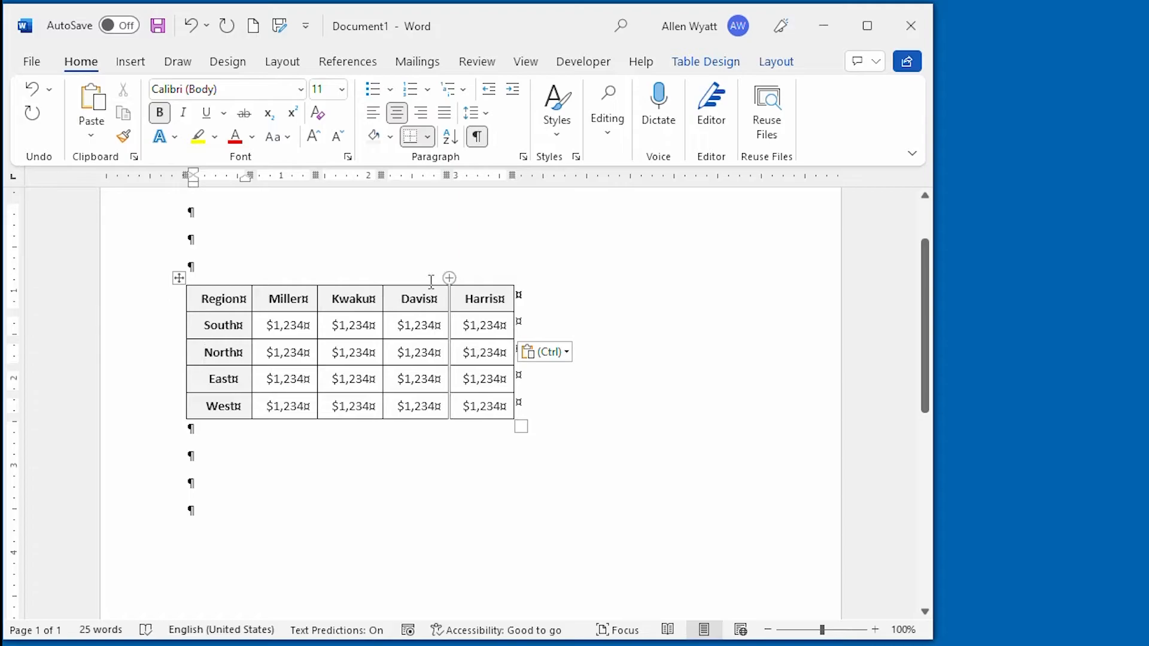
pyautogui.moveTo(416, 280)
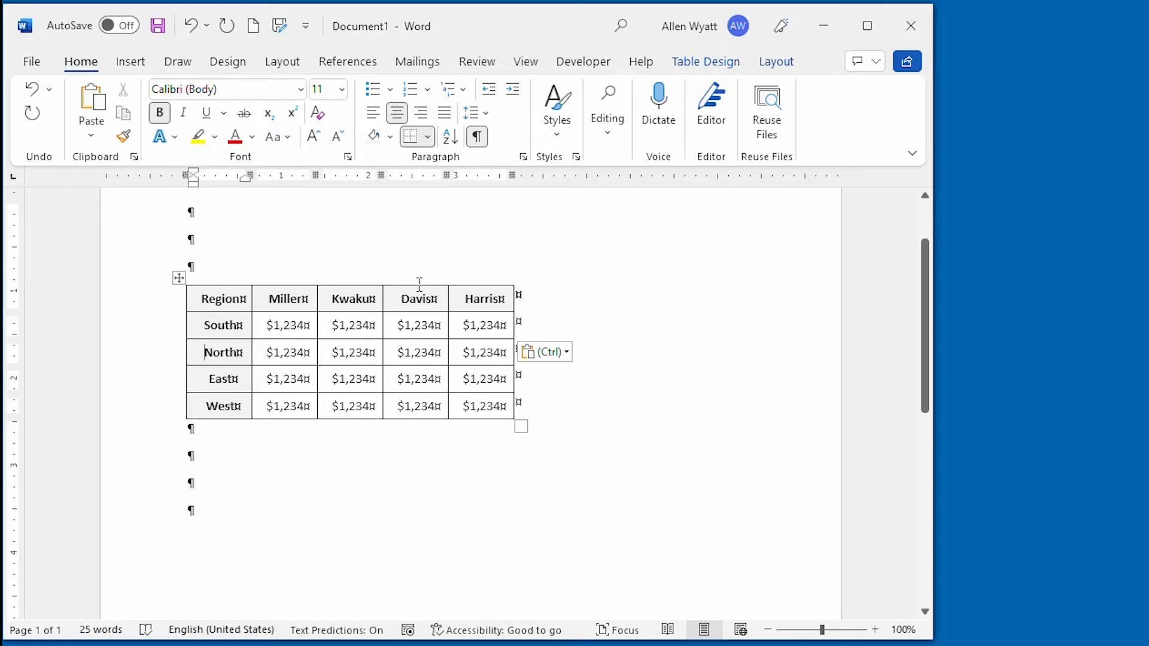
pyautogui.moveTo(419, 283)
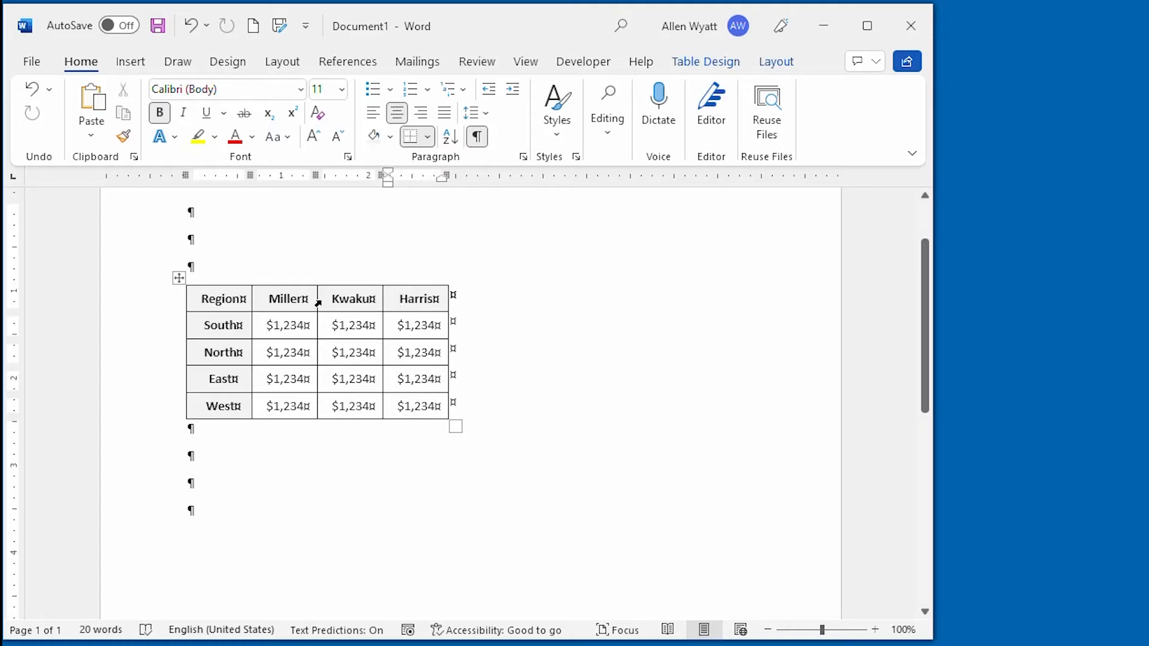
pyautogui.moveTo(345, 305)
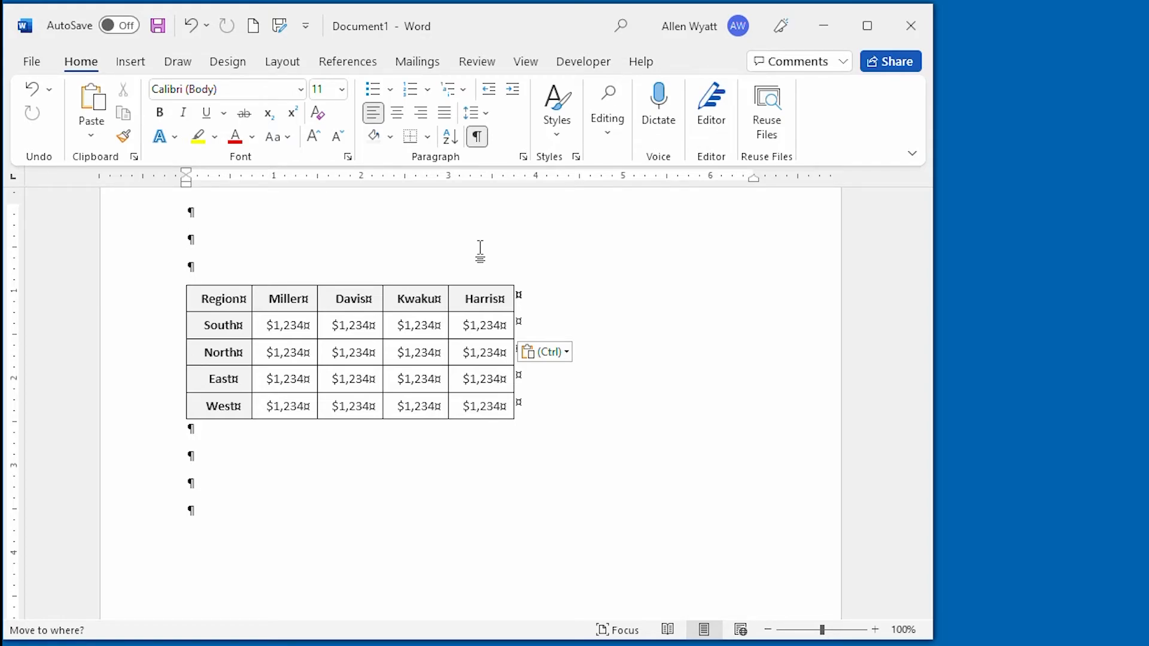
pyautogui.moveTo(178, 366)
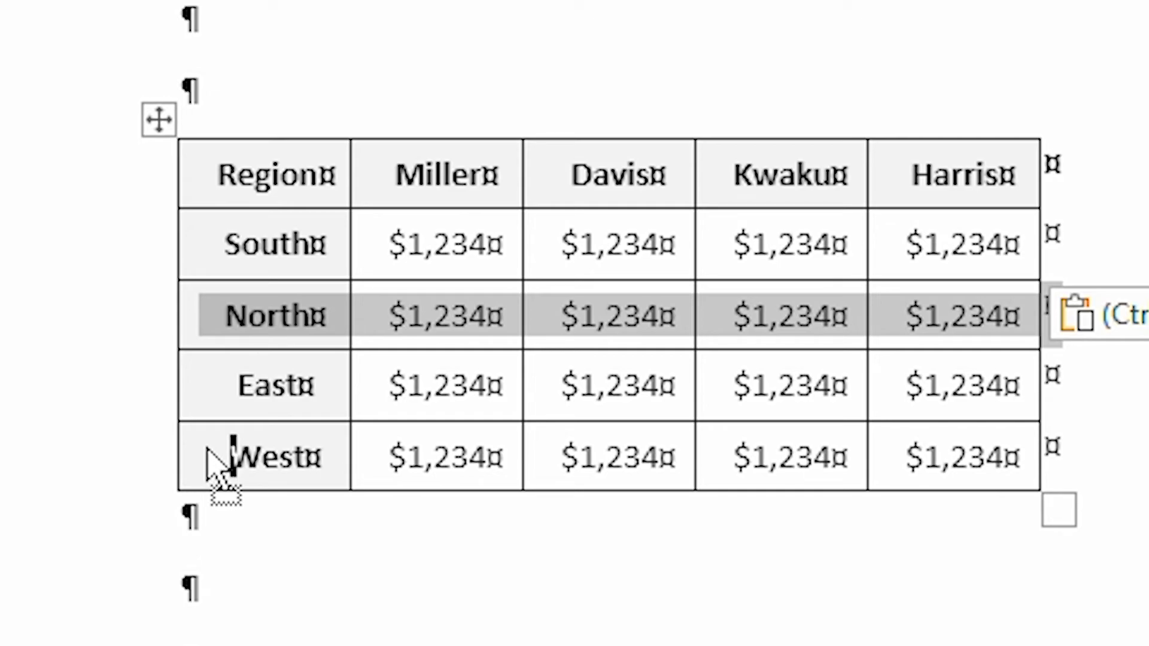
pyautogui.moveTo(220, 469)
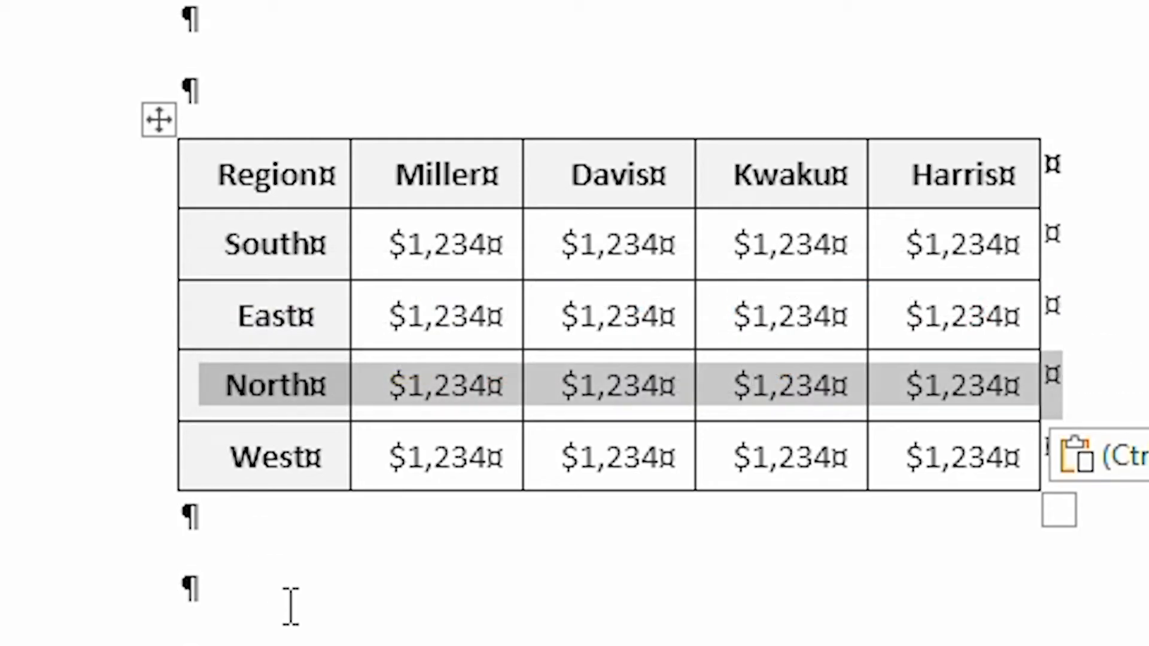
pyautogui.moveTo(348, 417)
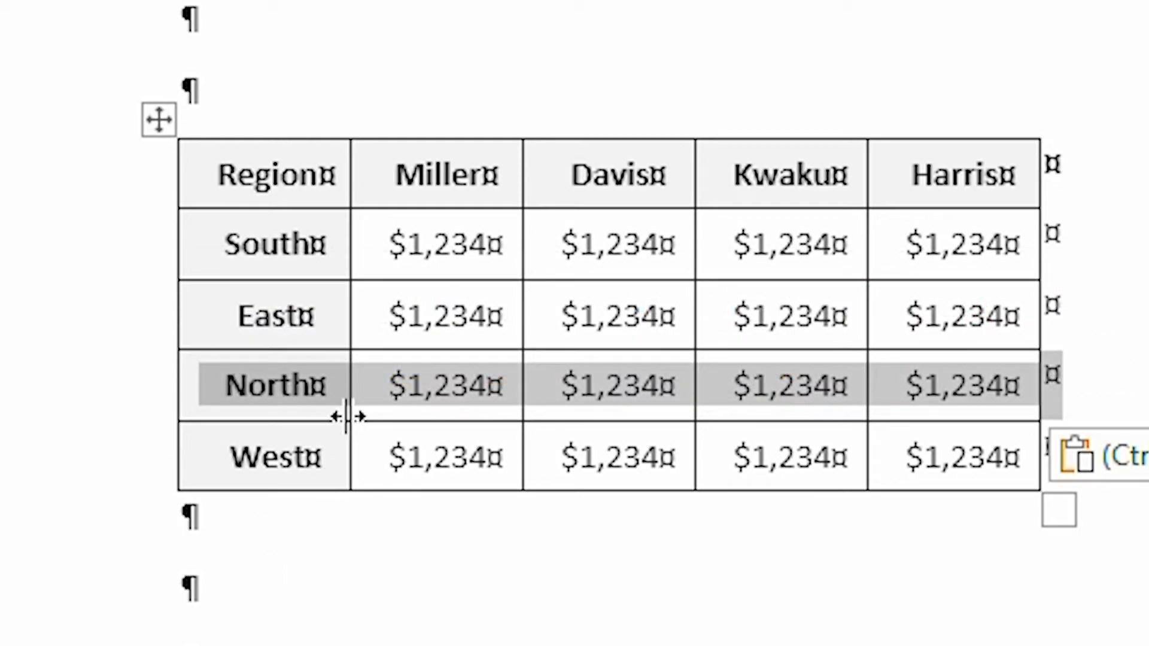
pyautogui.moveTo(414, 615)
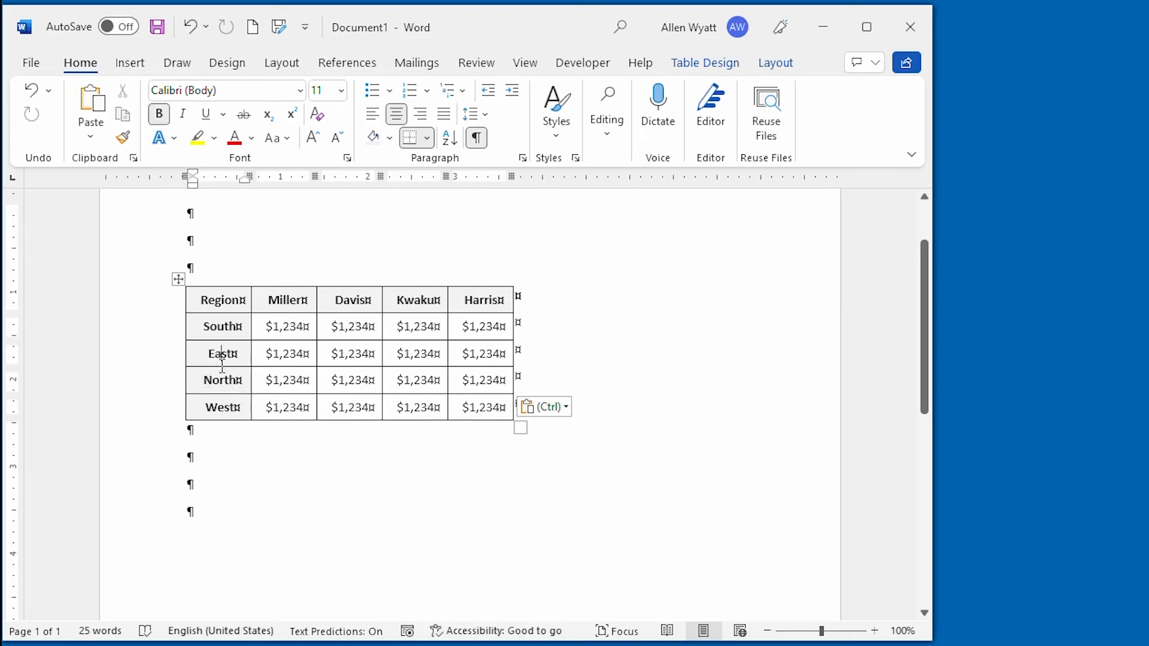
pyautogui.moveTo(164, 410)
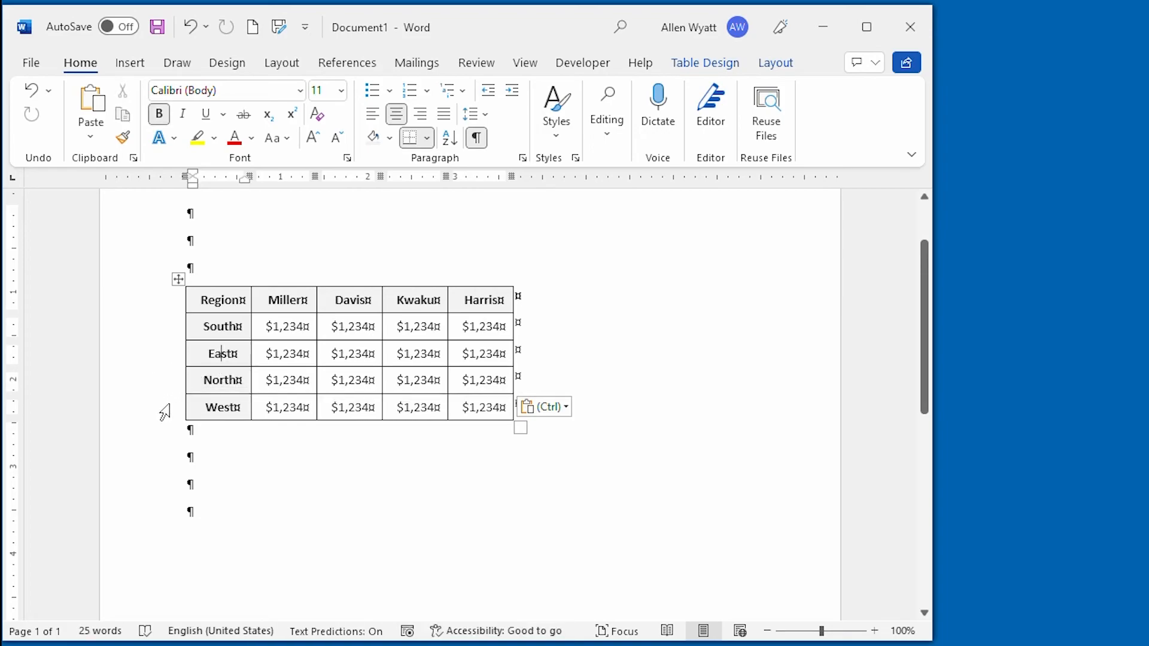
pyautogui.moveTo(732, 316)
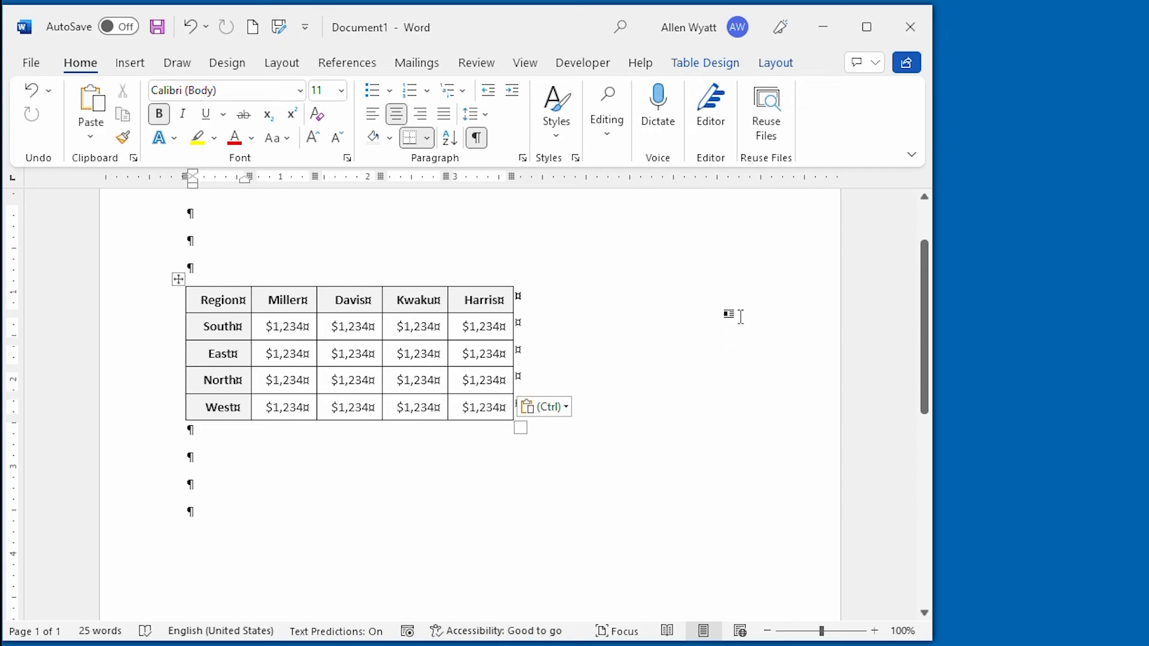
pyautogui.click(220, 353)
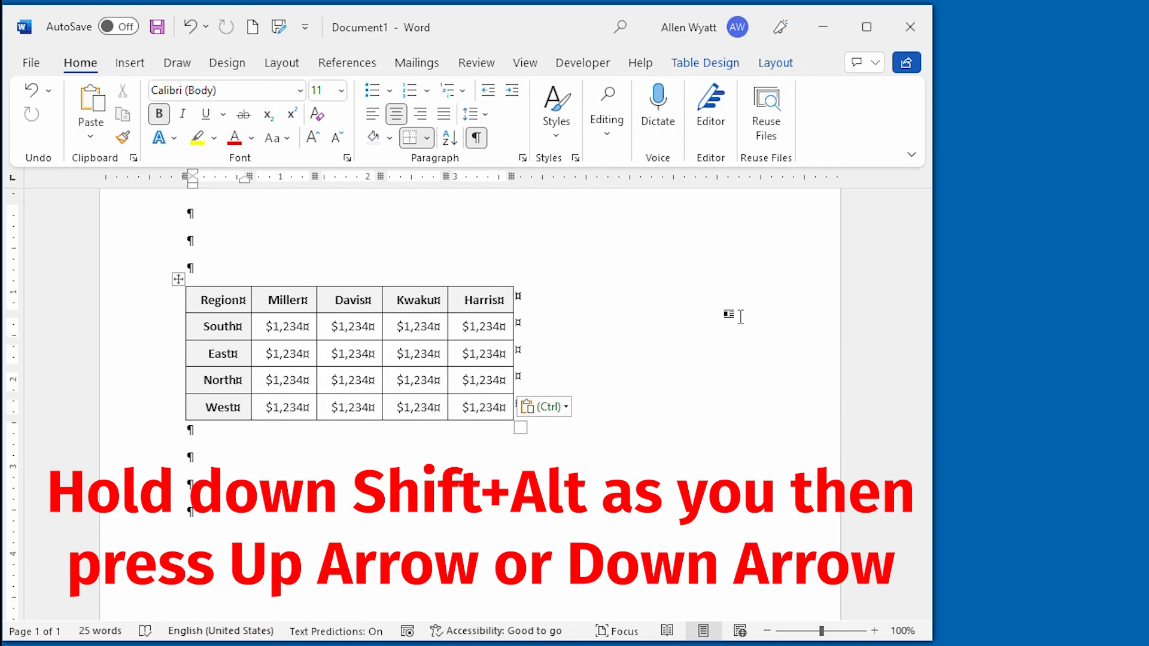
# Shift the East row with Shift+Alt+Up so rows read South, North, East, West.
pyautogui.press('shift+alt+Up')
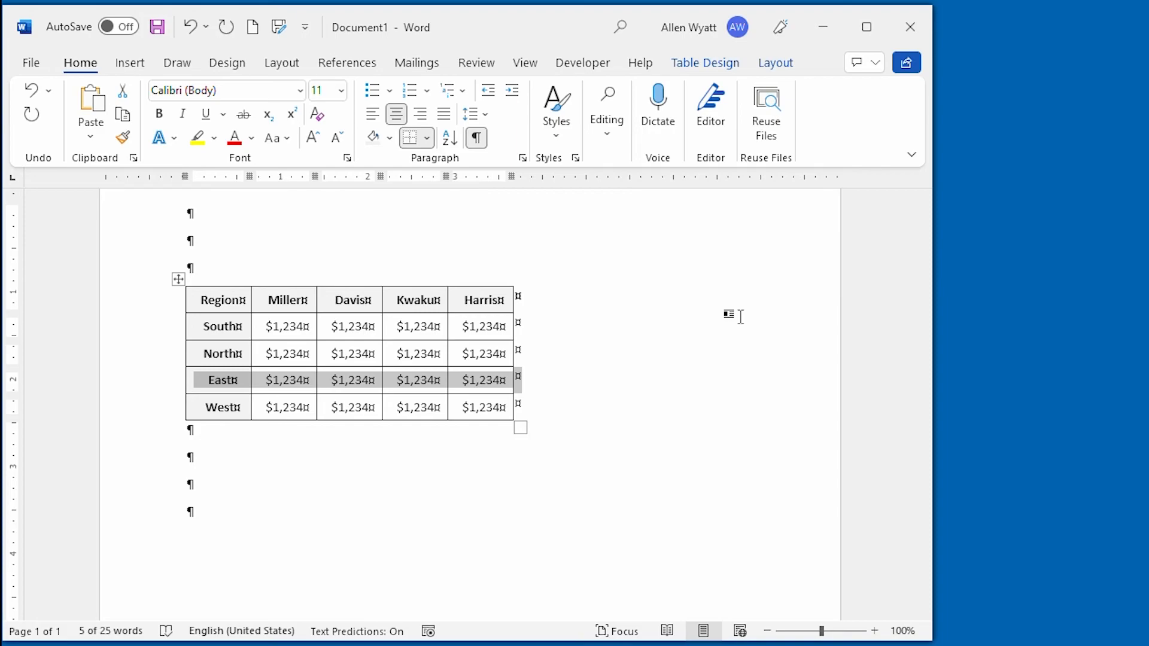
pyautogui.moveTo(135, 394)
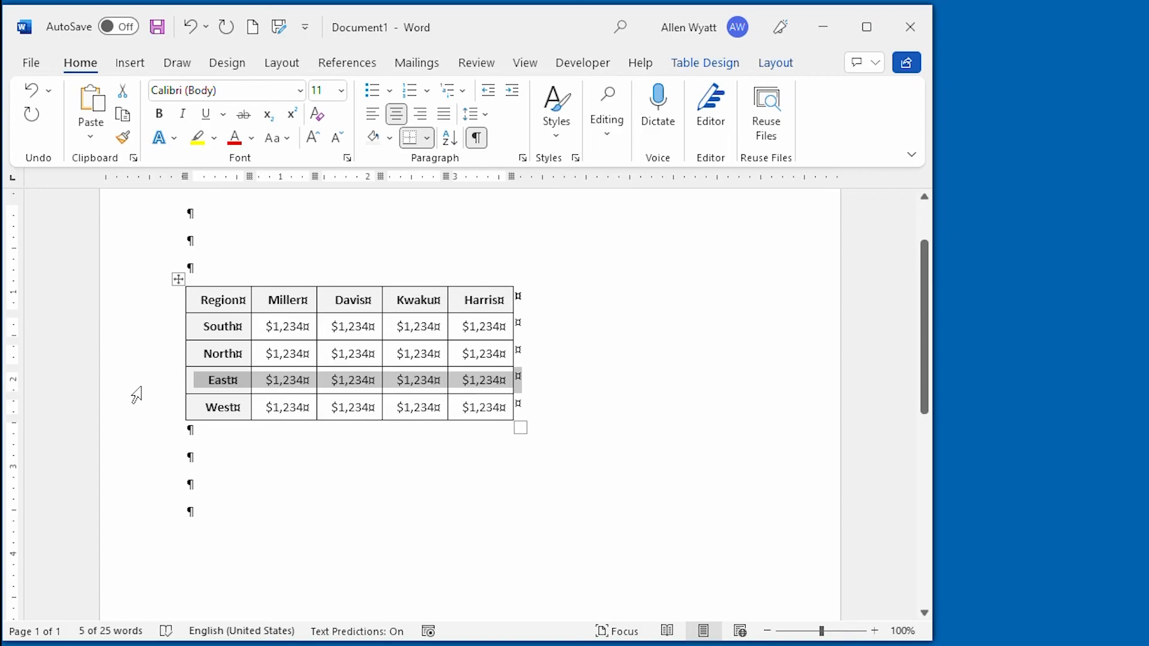